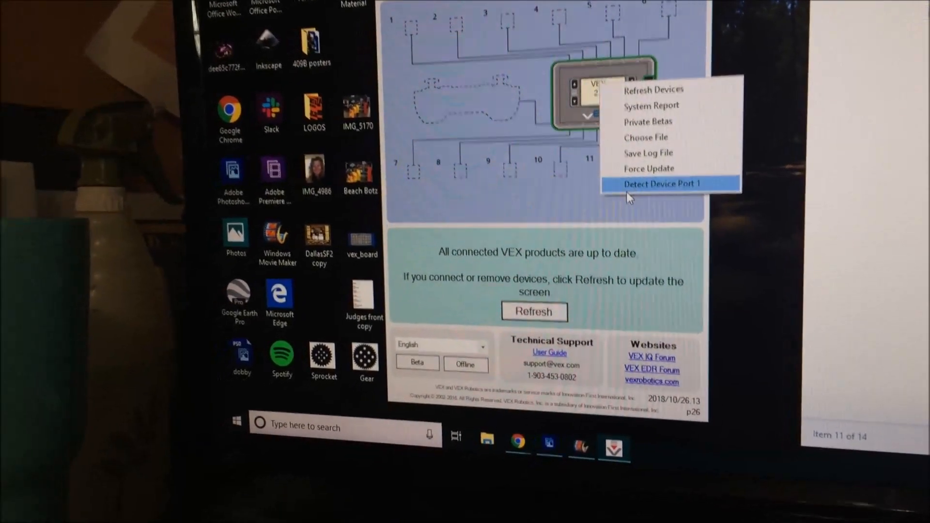
- Choose Detect Device Port 1 from the options menu to find the port 1 device
{"action": "left_click", "coordinate": [661, 183]}
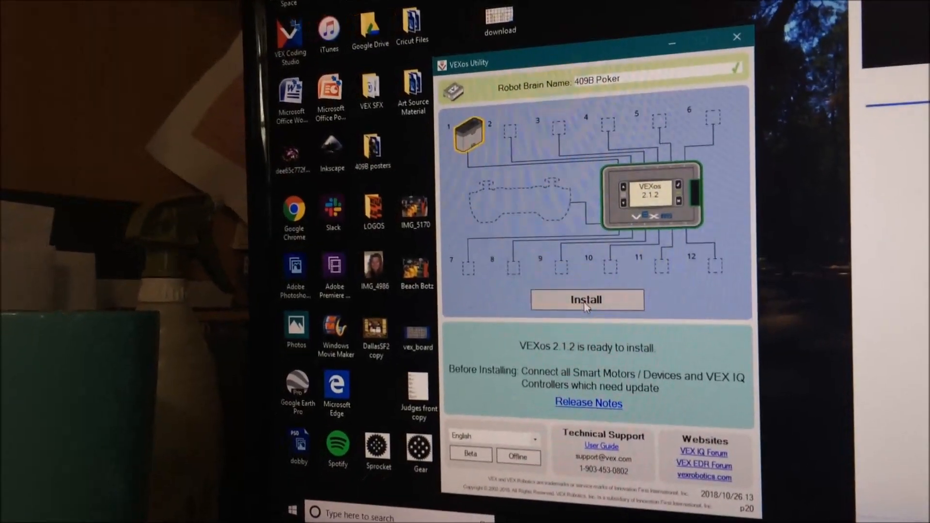
{"action": "left_click", "coordinate": [586, 300]}
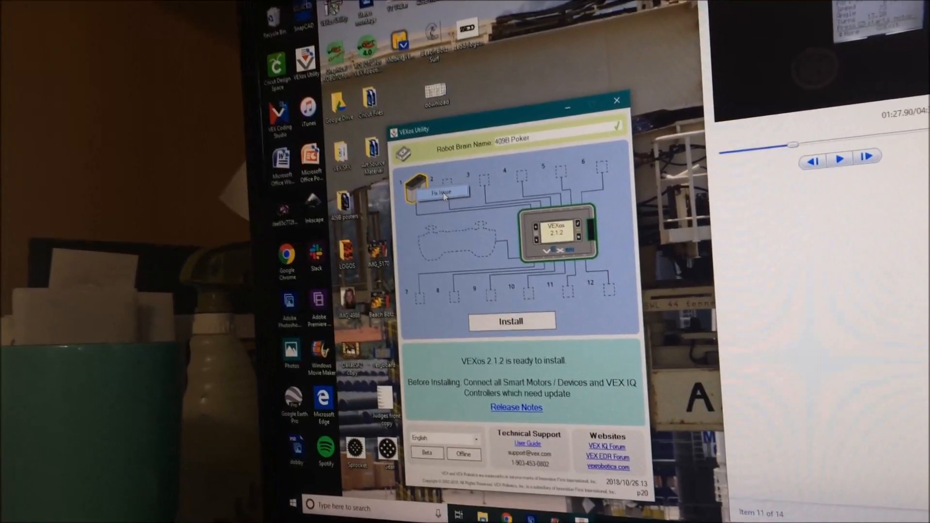
- Run Fix Issue on the dead port 1 motor to bring up the sensor warning
{"action": "left_click", "coordinate": [512, 322]}
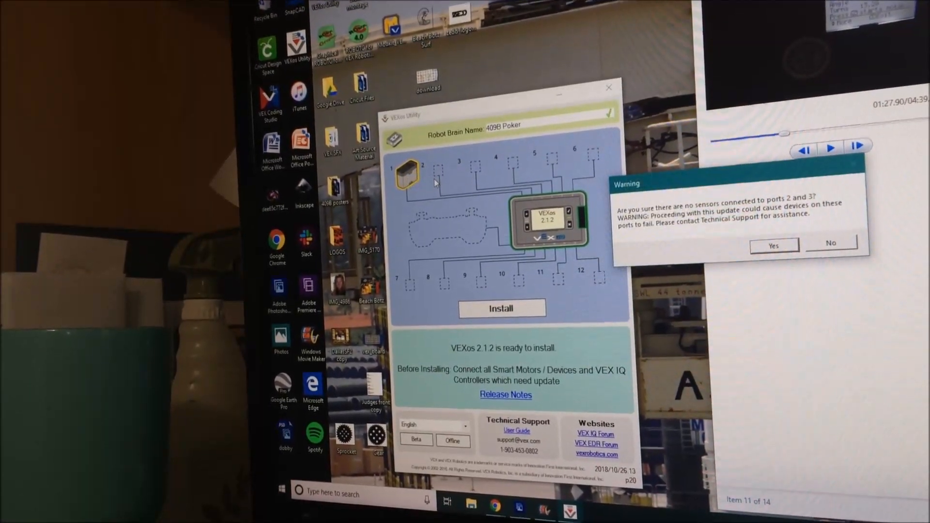